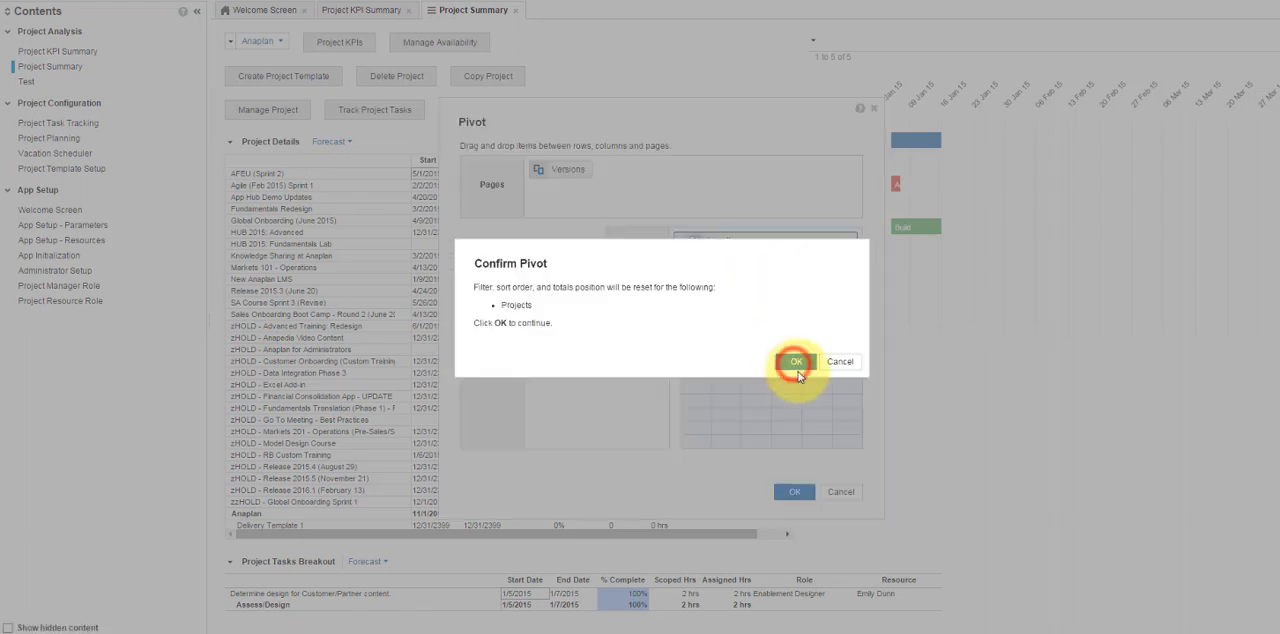
- Confirm the pivot putting projects across columns, then revert the grid to its saved layout
click(795, 361)
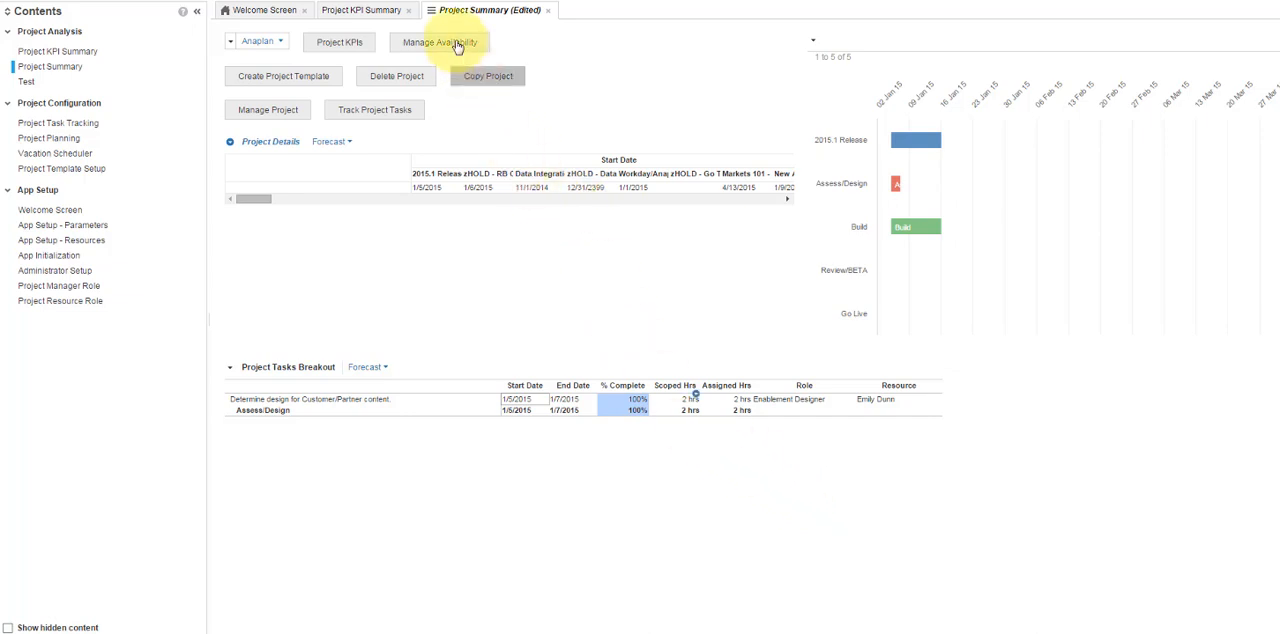
click(437, 42)
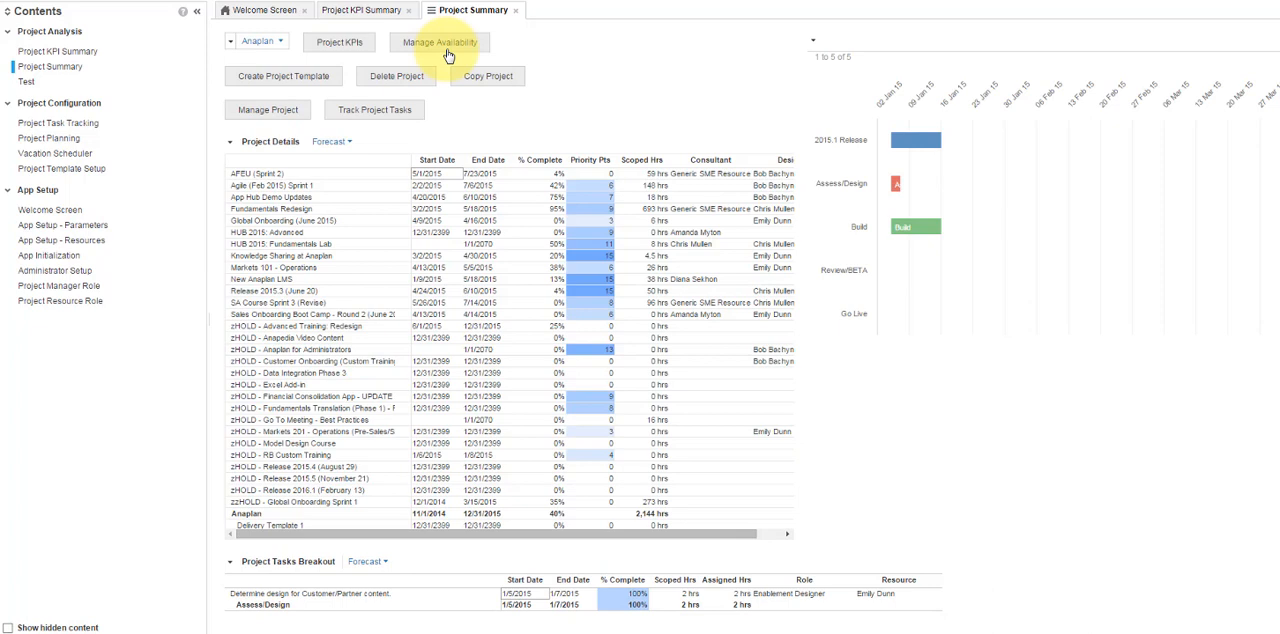
mouse_move(230, 148)
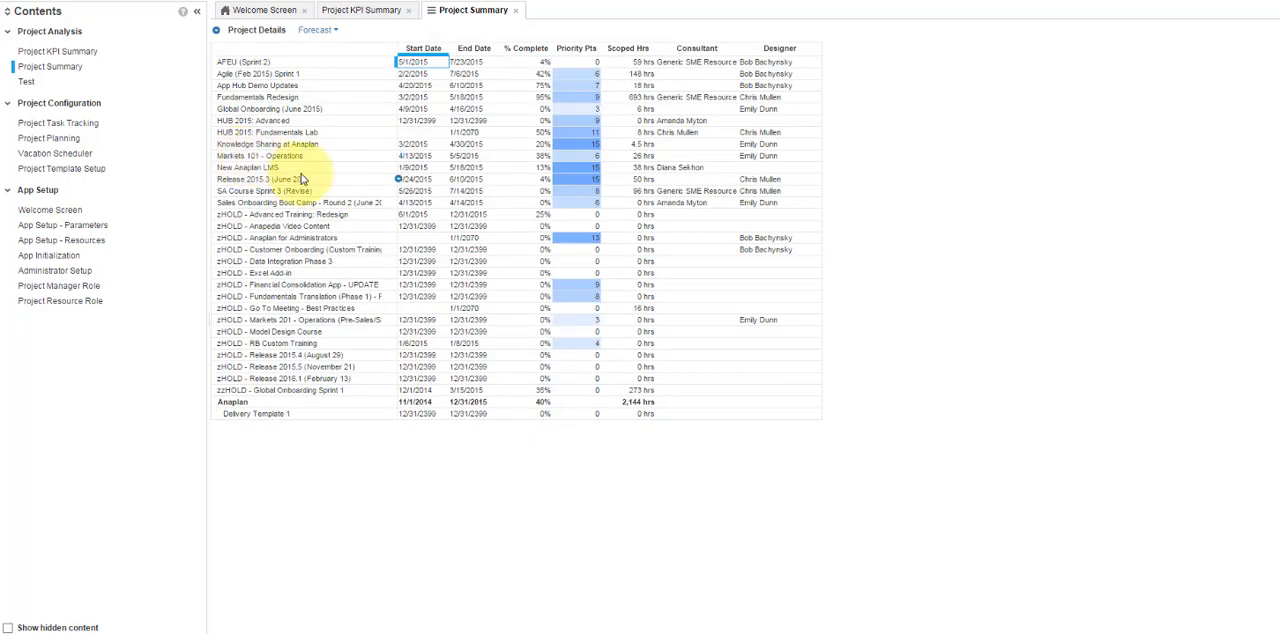
click(1267, 80)
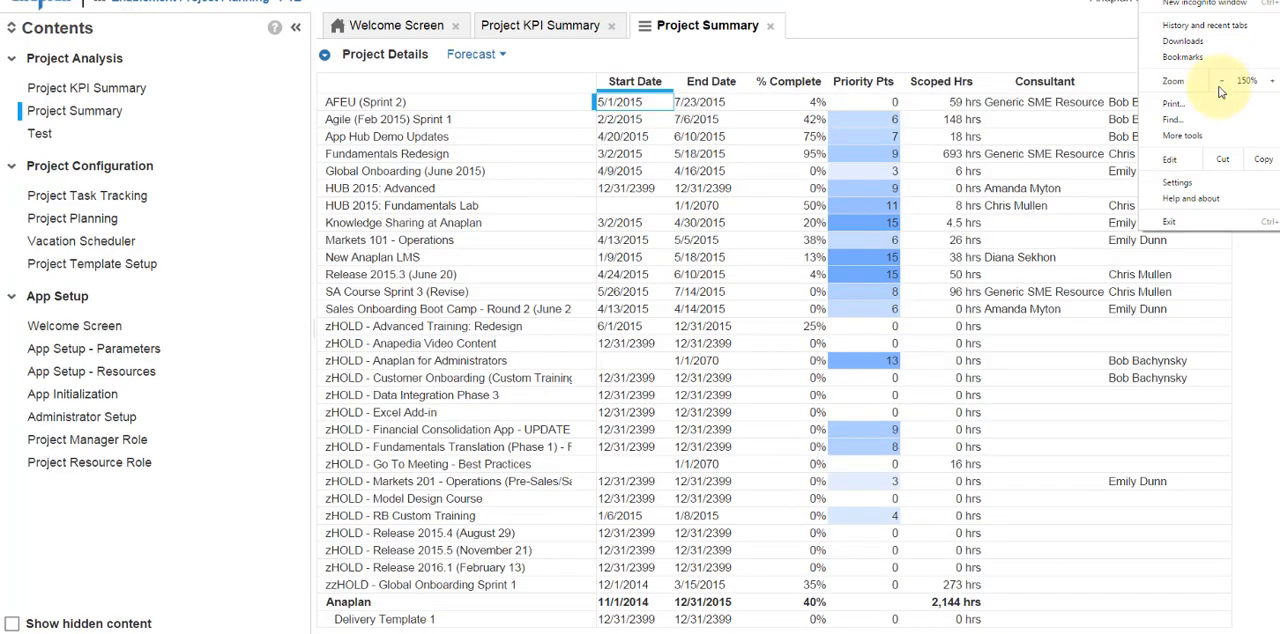
click(1221, 80)
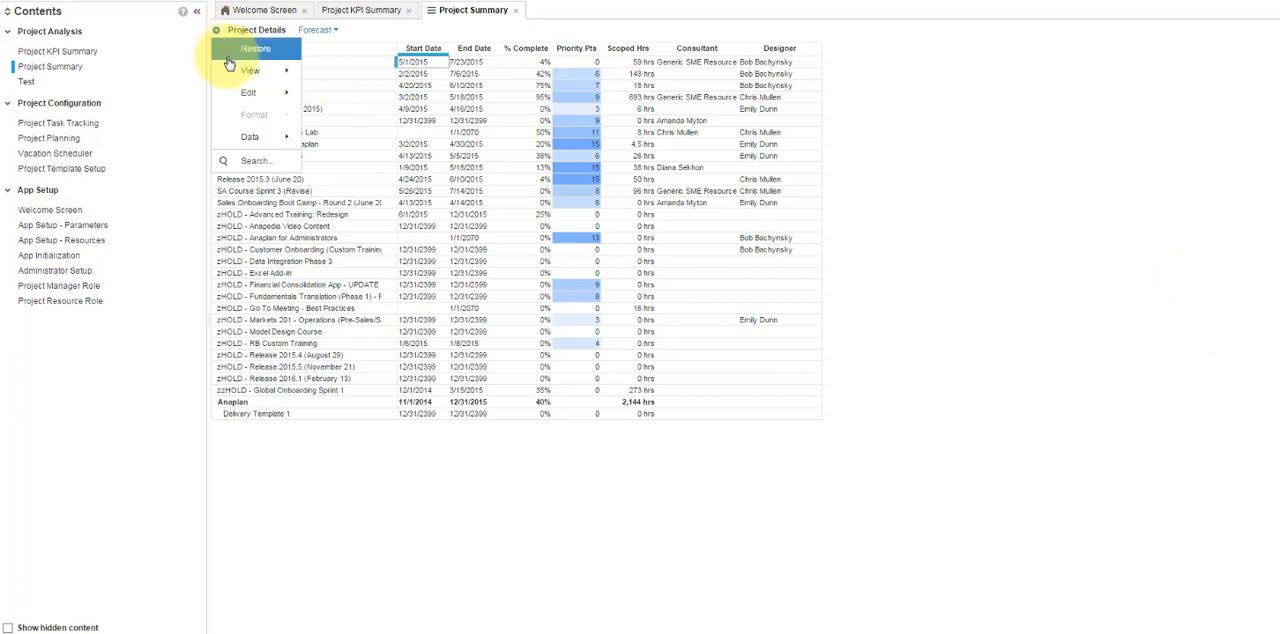
click(256, 49)
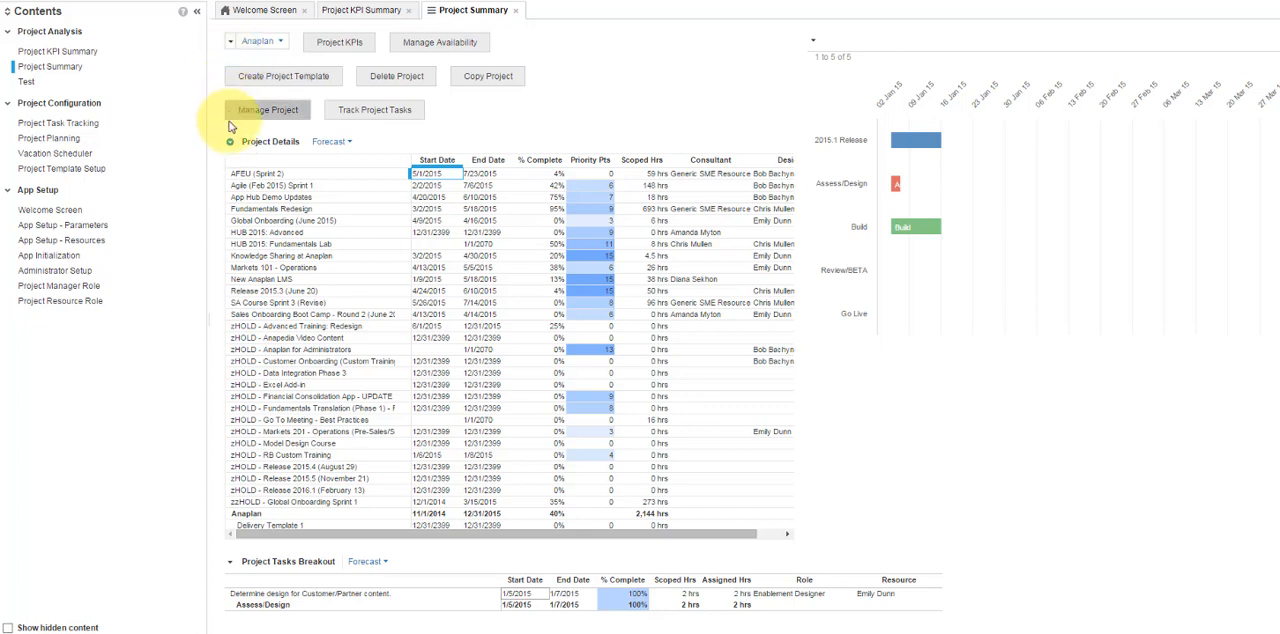
- Open the Project Details grid menu showing Maximize, View, Edit, Format, Data and Search
click(229, 159)
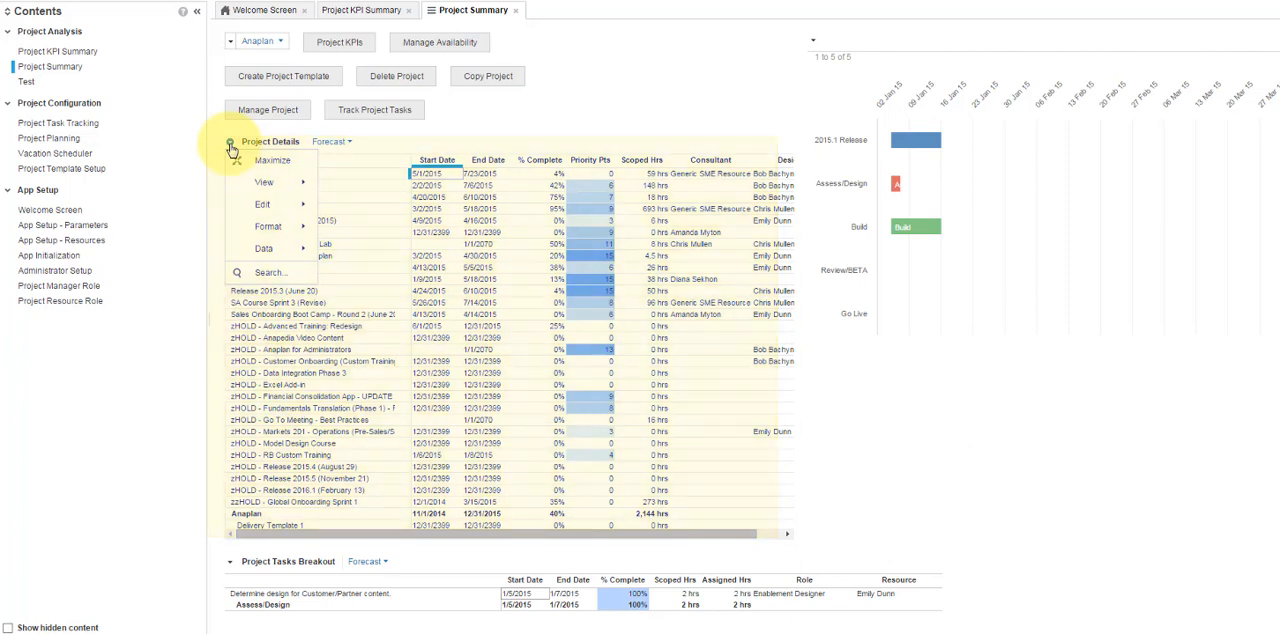
click(263, 204)
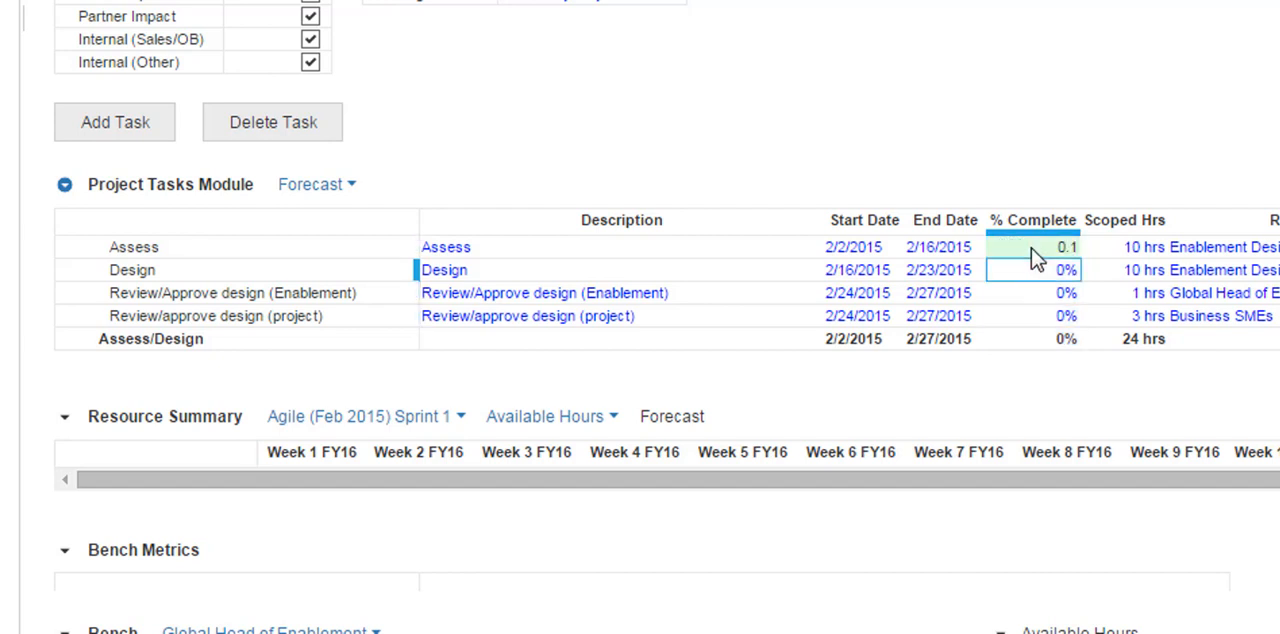
- Enter 10% as the Assess task's % Complete in Project Tasks Module
text(10%)
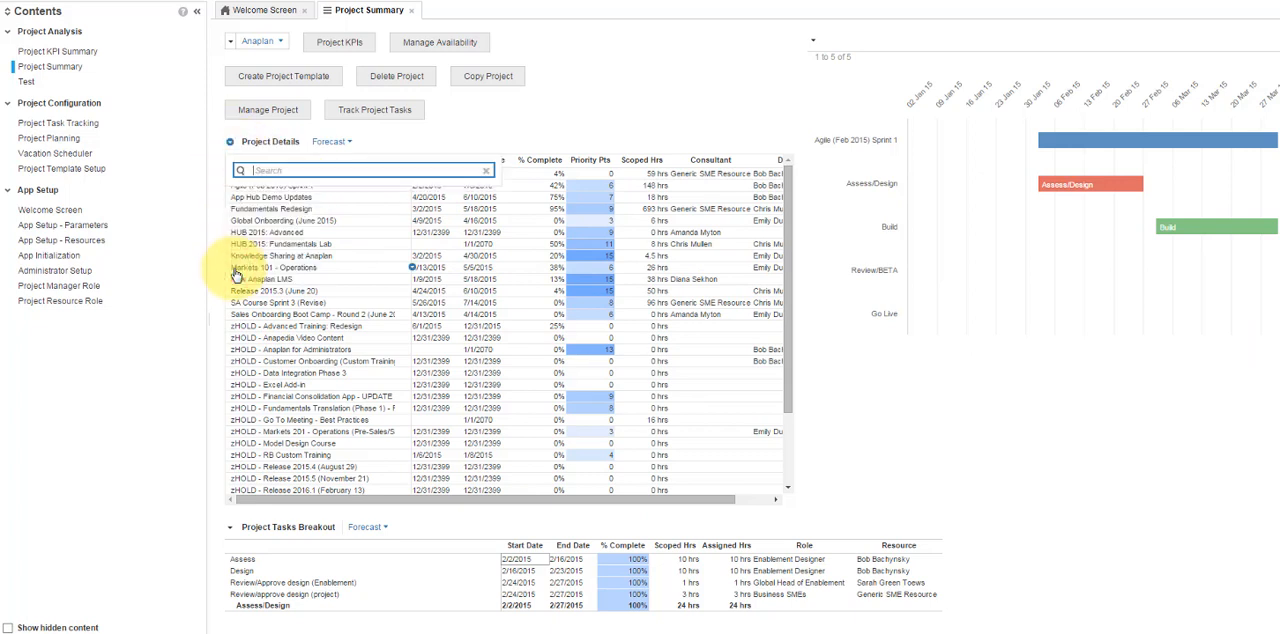
- Search the grid for 'agile' and jump to the Agile (Feb 2015) Sprint 1 result
text(agile)
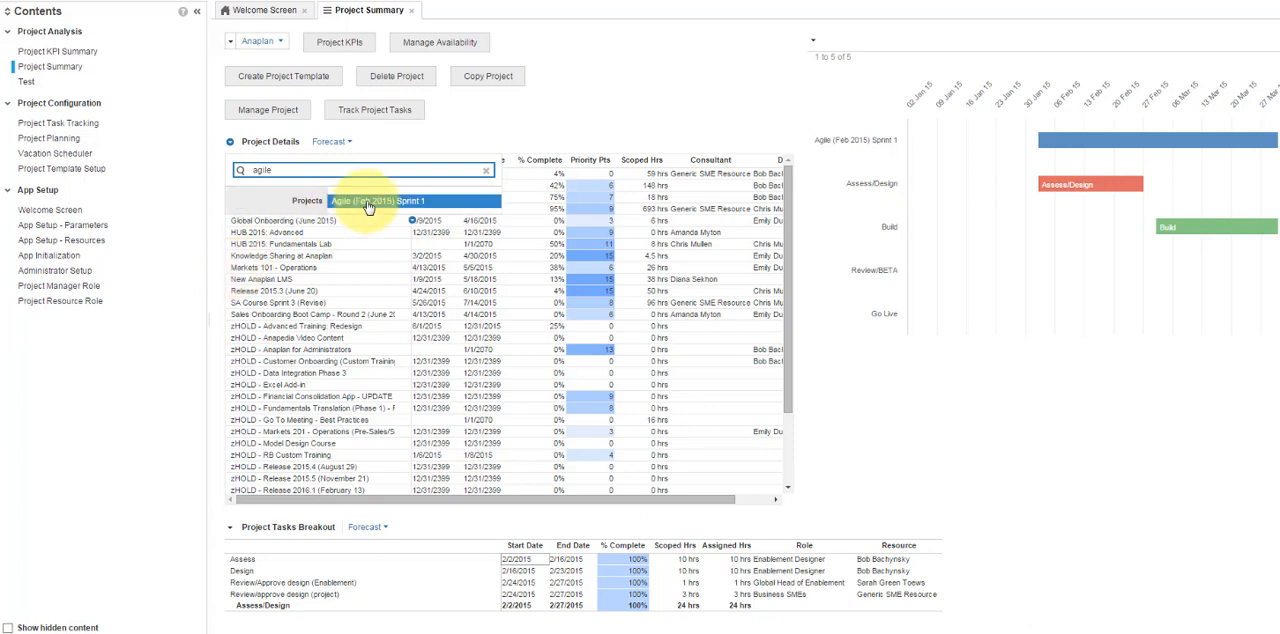
click(375, 201)
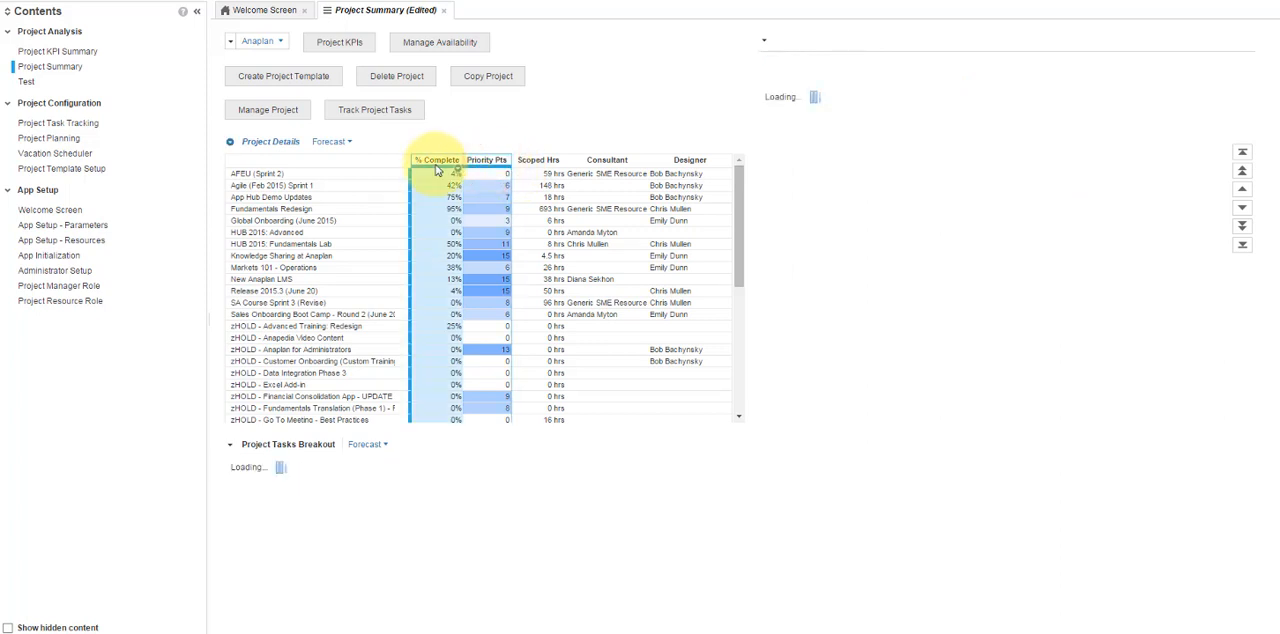
- Show only the selected % Complete and Priority Pts columns in Project Details
right_click(436, 159)
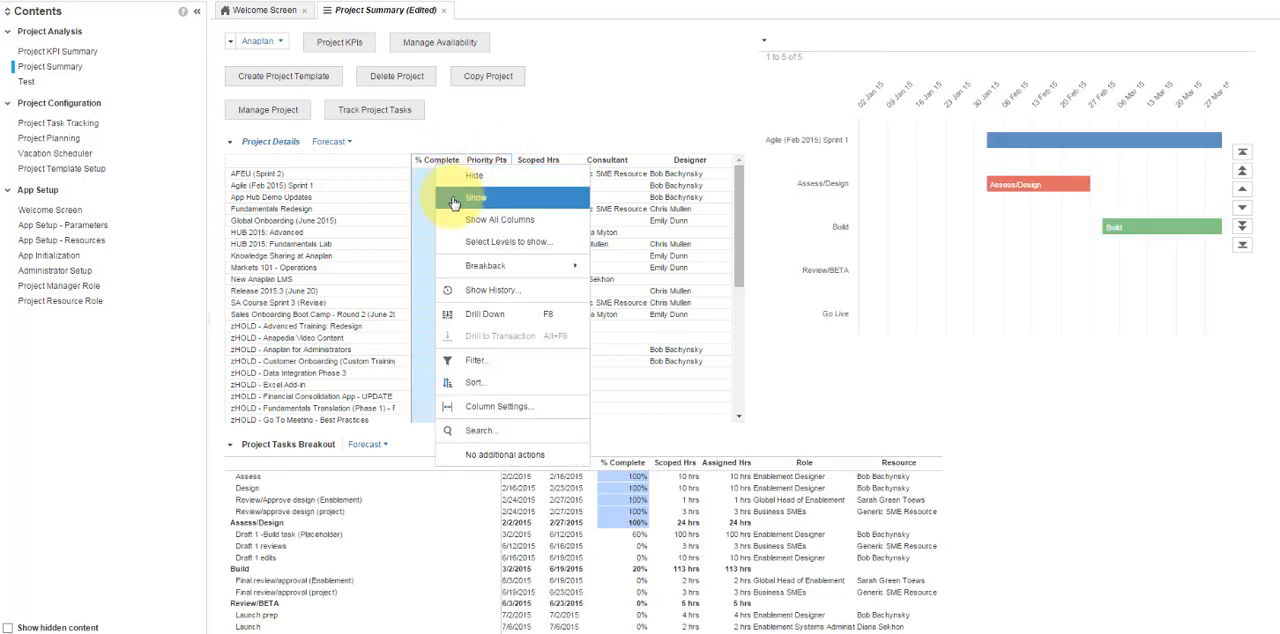
click(479, 197)
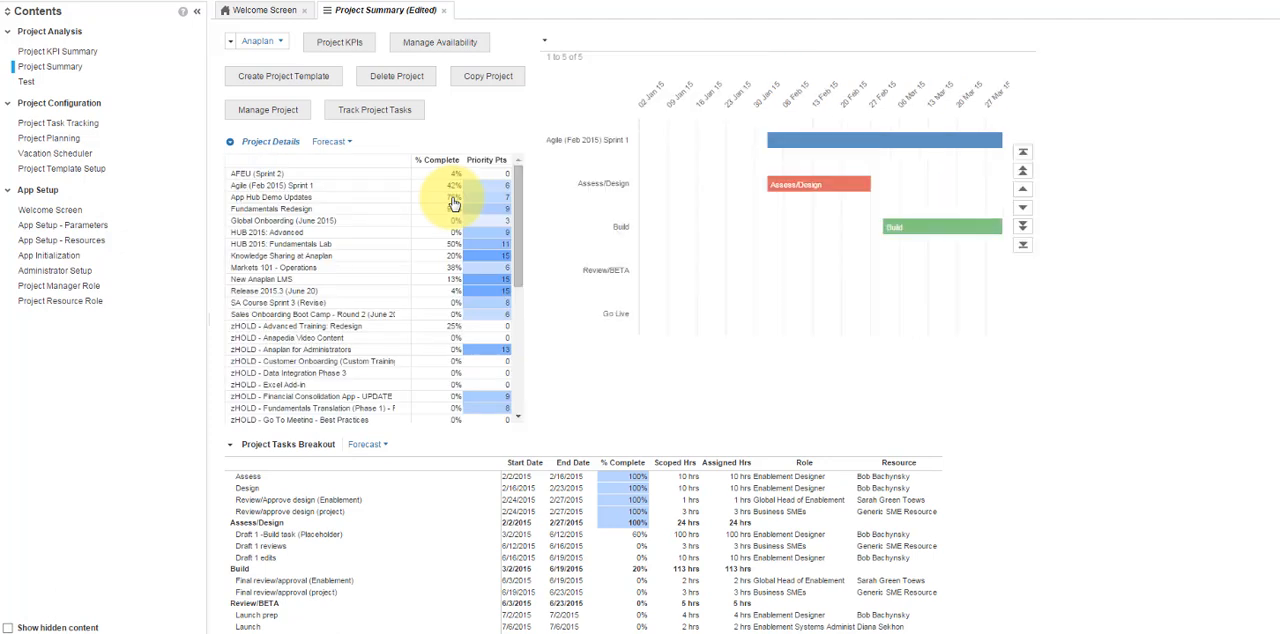
click(326, 16)
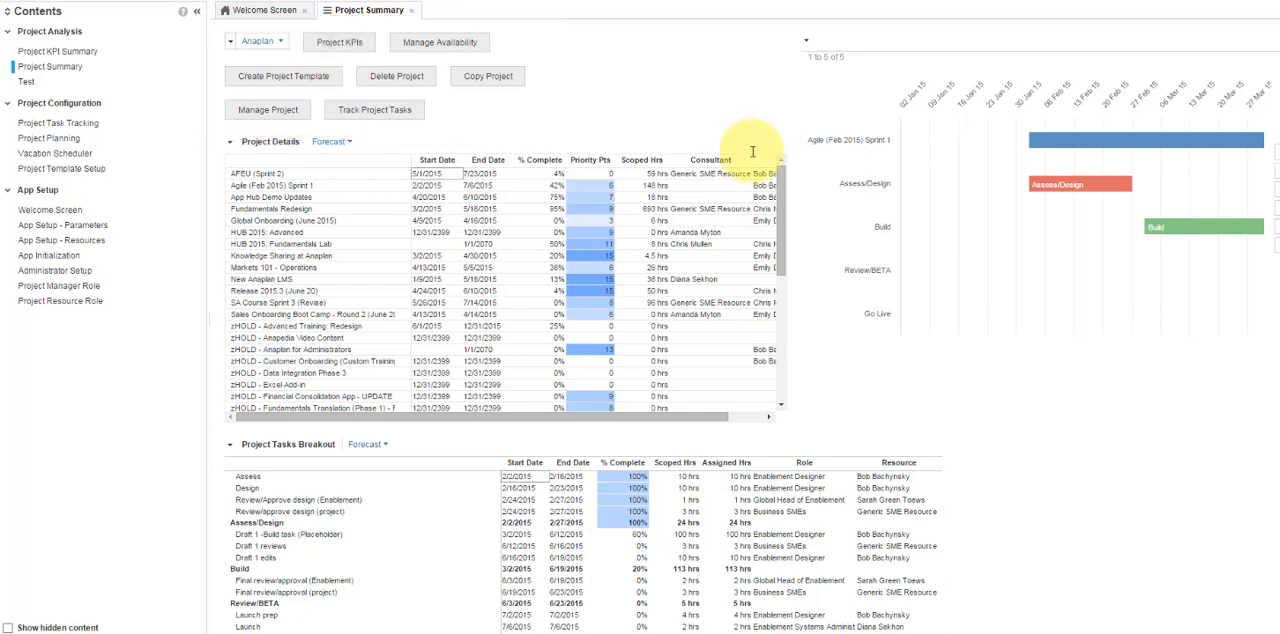
mouse_move(722, 145)
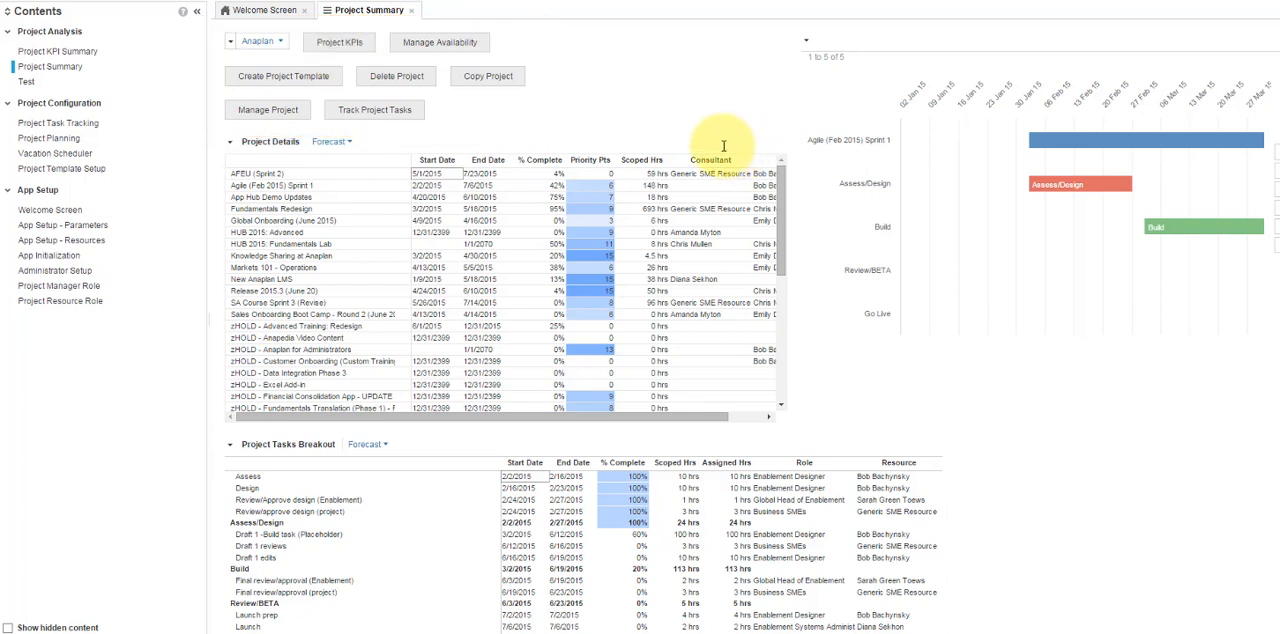
- On Project Summary, select Agile (Feb 2015) Sprint 1 and launch Manage Project
click(339, 41)
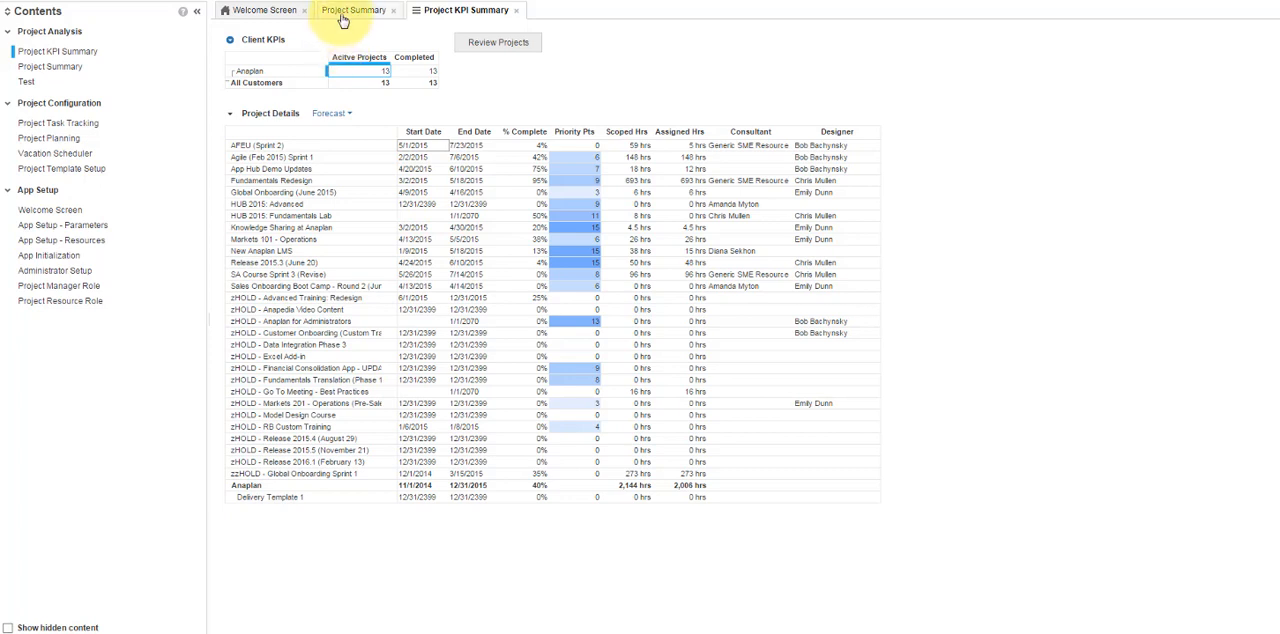
click(356, 10)
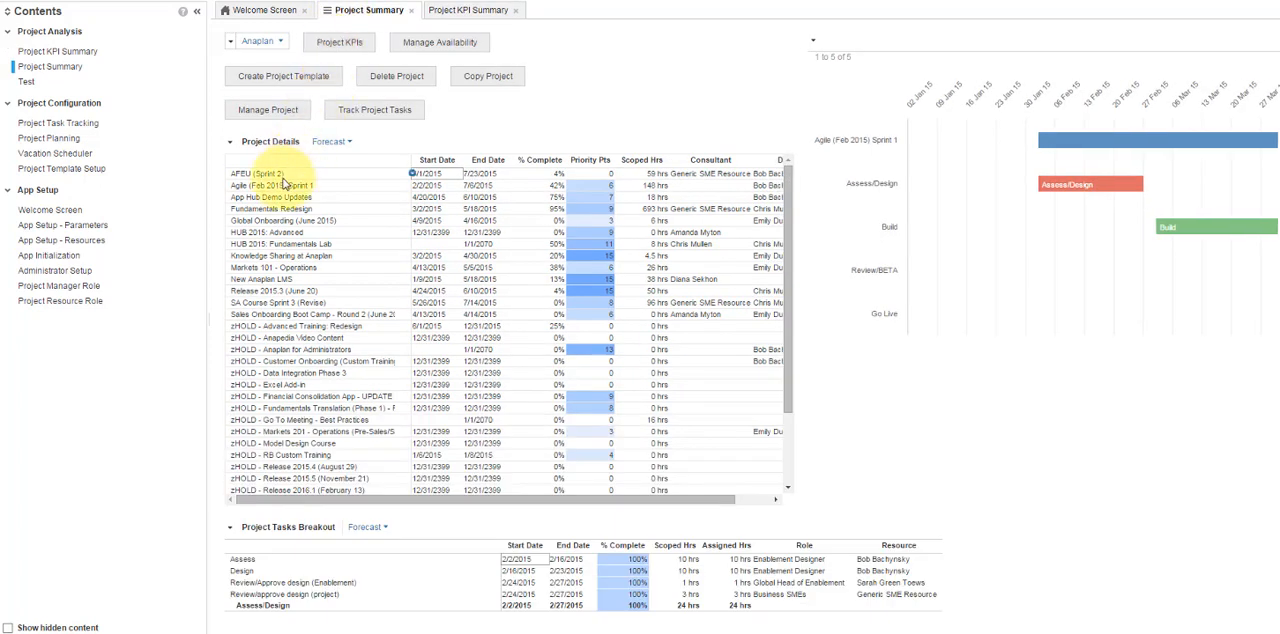
click(290, 186)
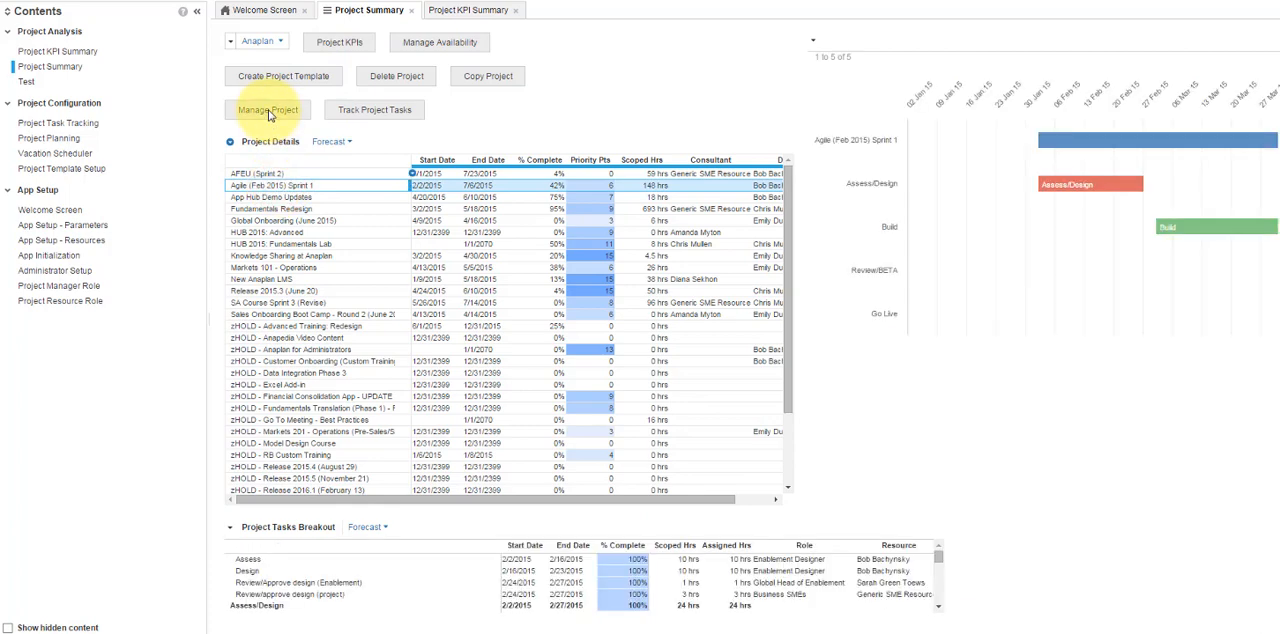
click(266, 109)
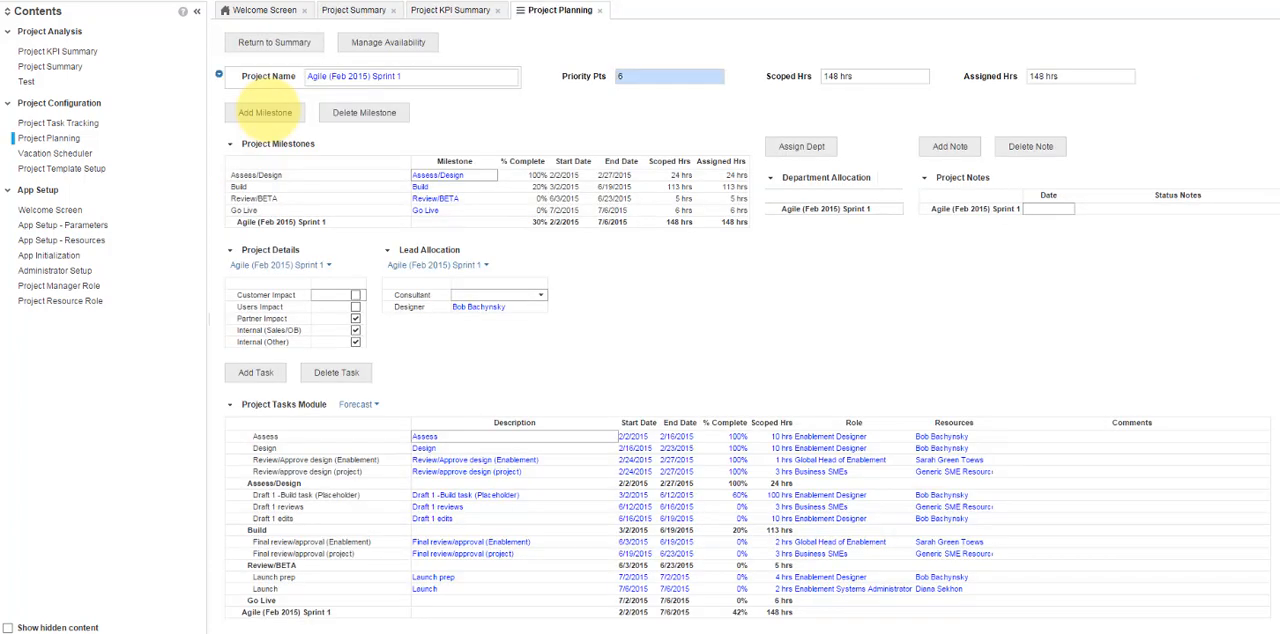